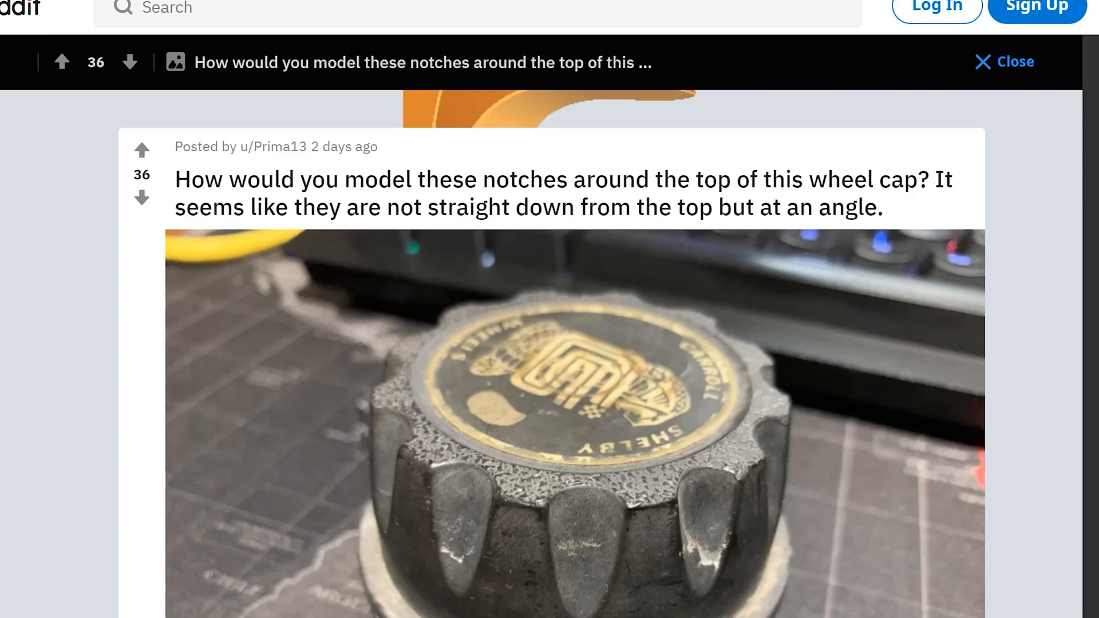
Sketch a 30 mm diameter circle centred on the top face's rim edge and finish the sketch.
scroll("down", 3)
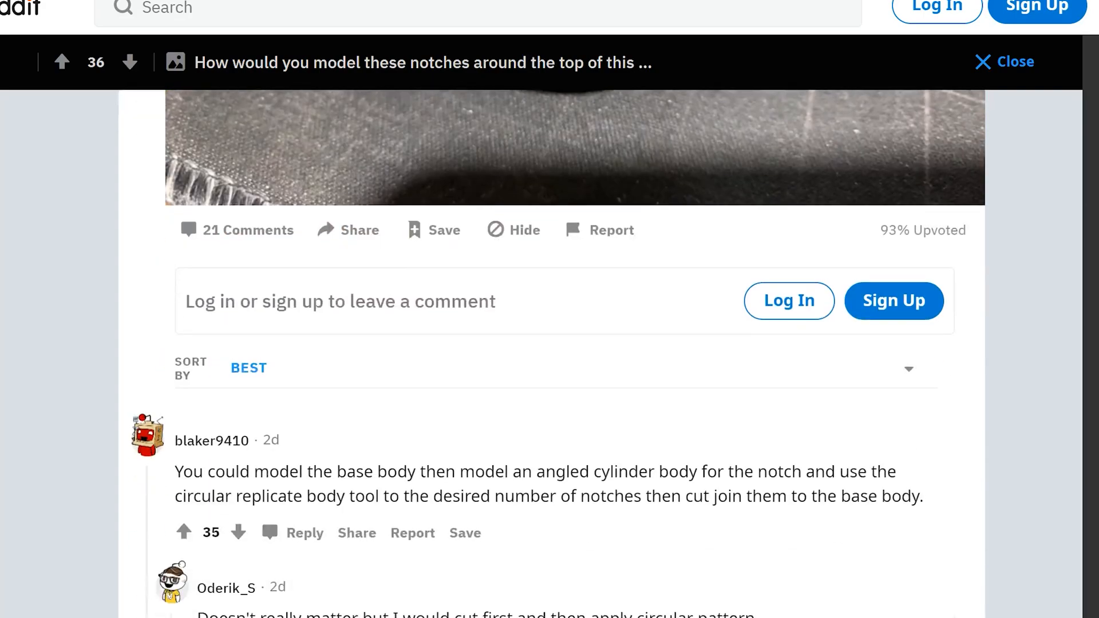
scroll("down", 3)
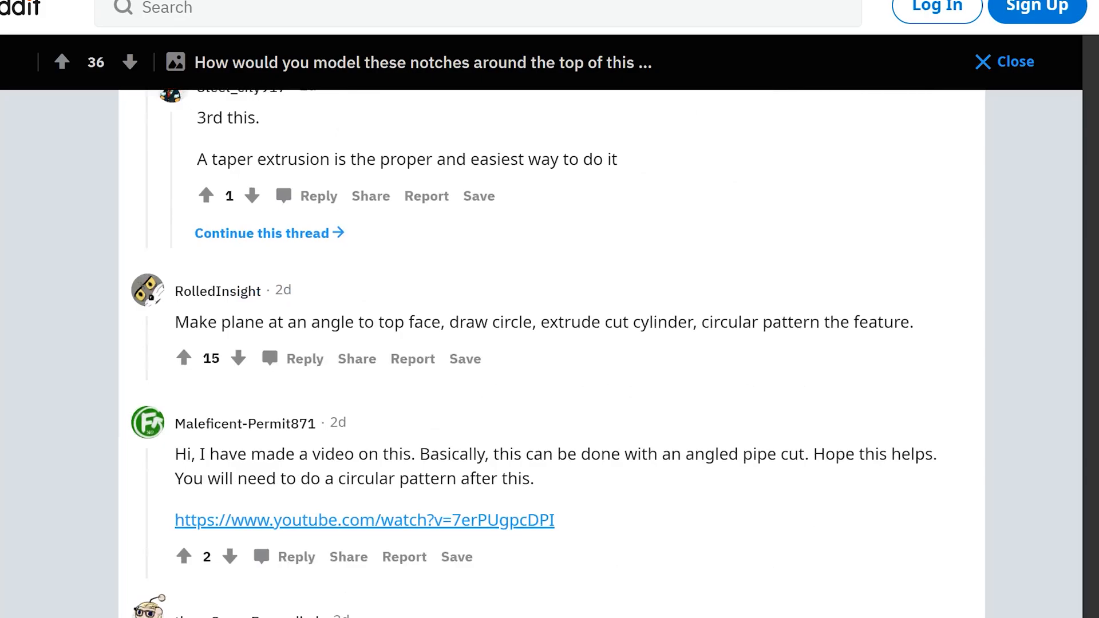
scroll("down", 3)
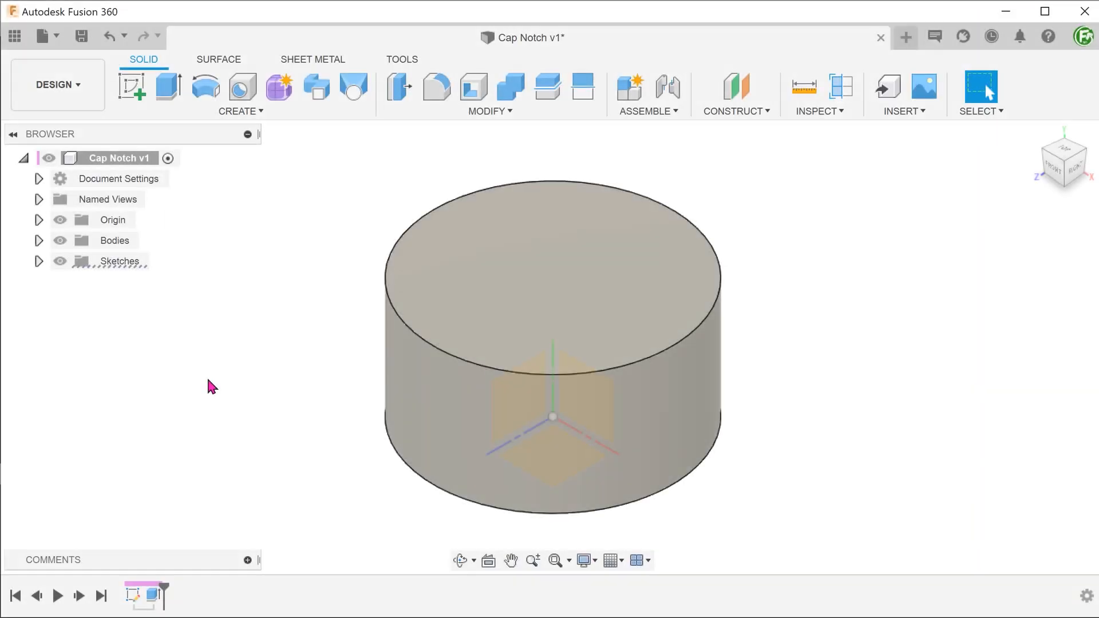
left_click(131, 86)
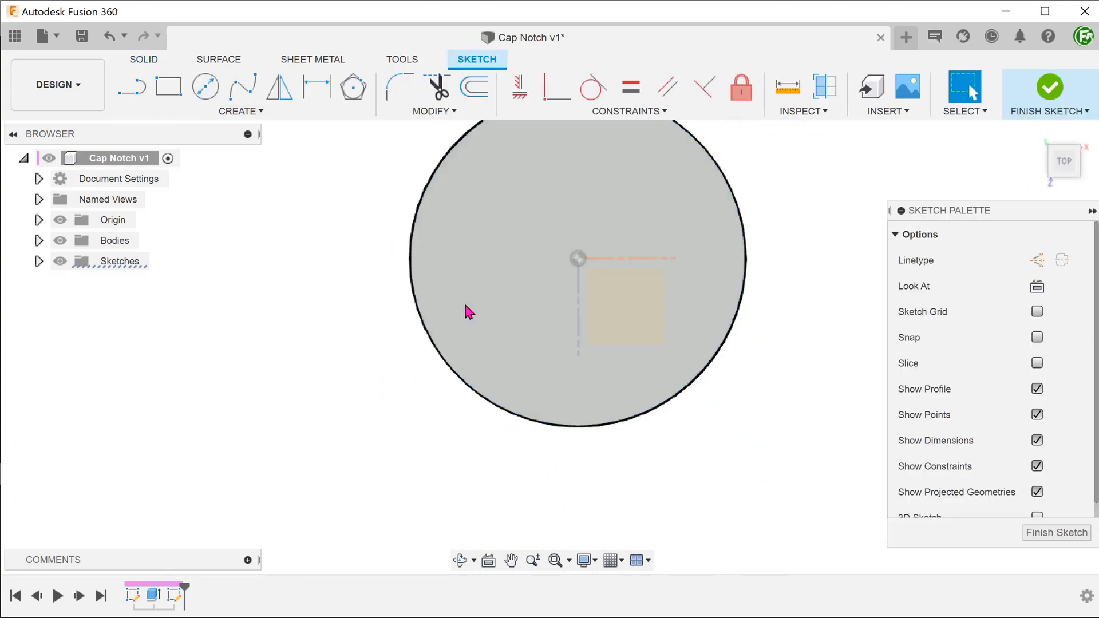
left_click(205, 86)
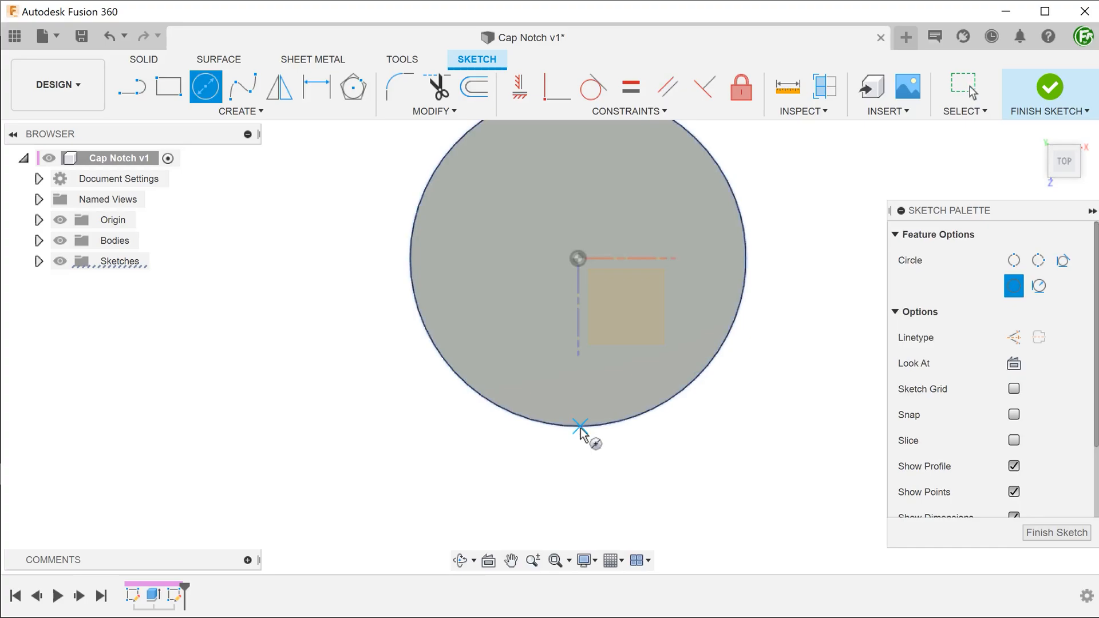
type("30")
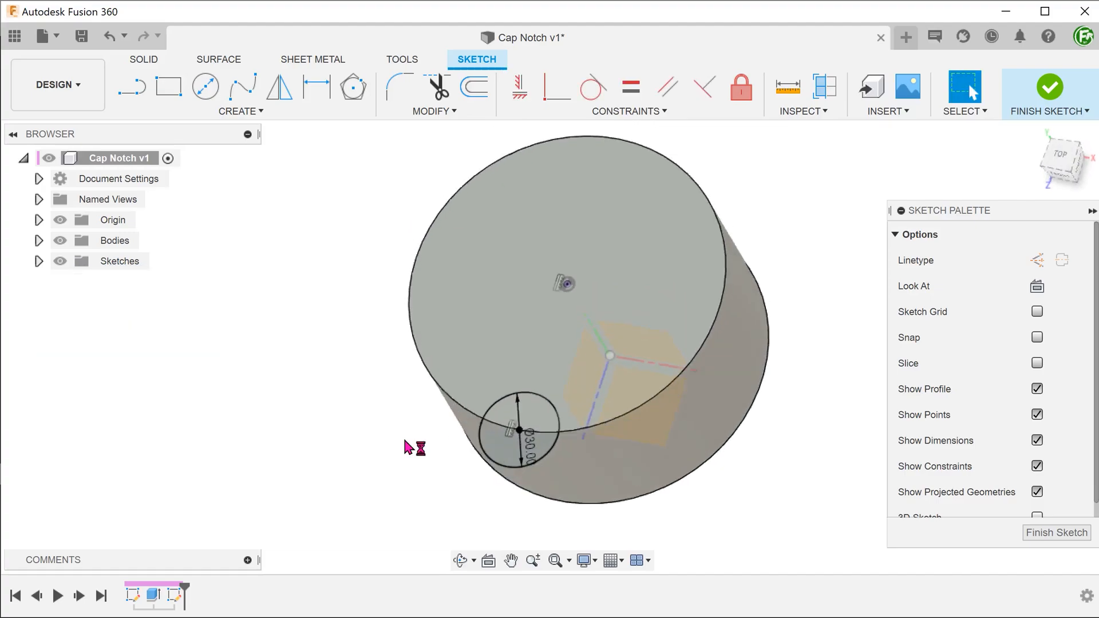
left_click(1057, 532)
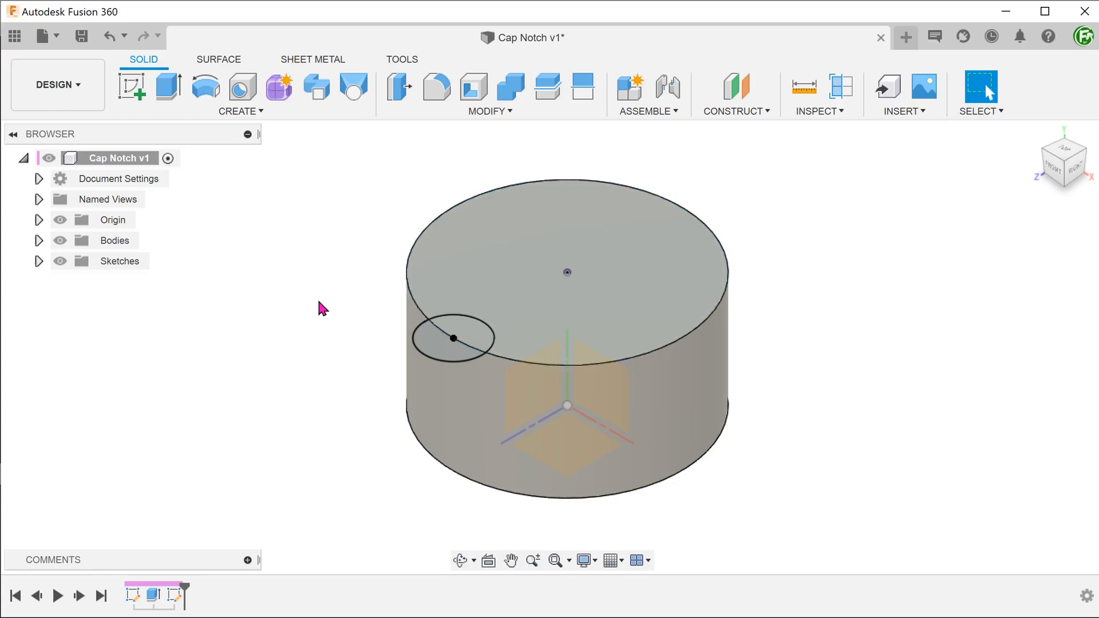
Extrude-cut both circle profiles 25 mm down, dragging the taper between -20° and -30°.
left_click(167, 87)
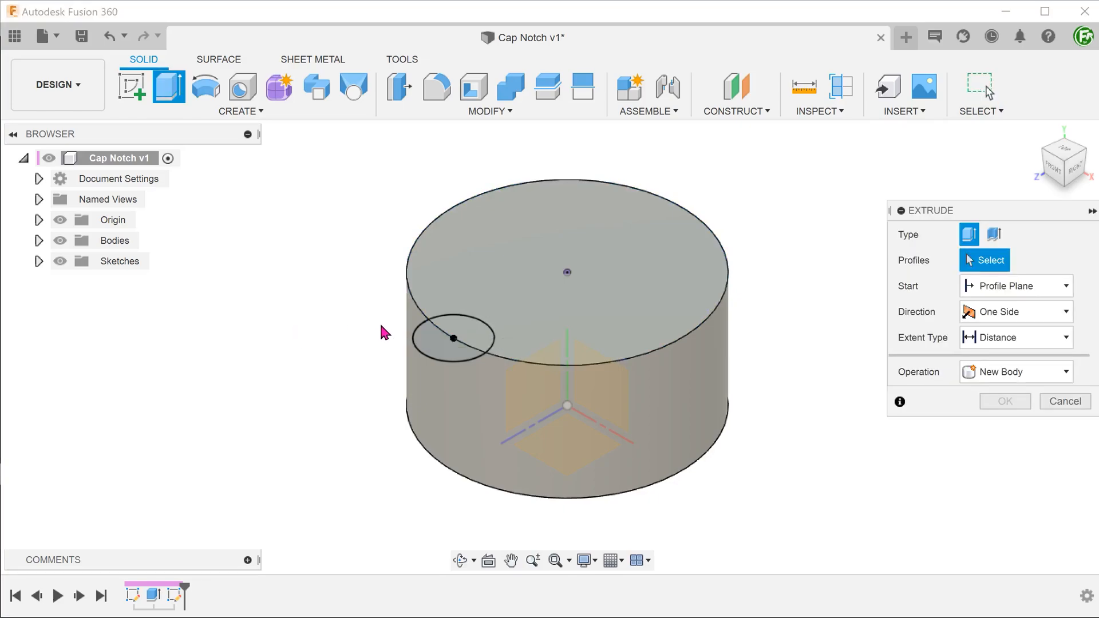
left_click(454, 338)
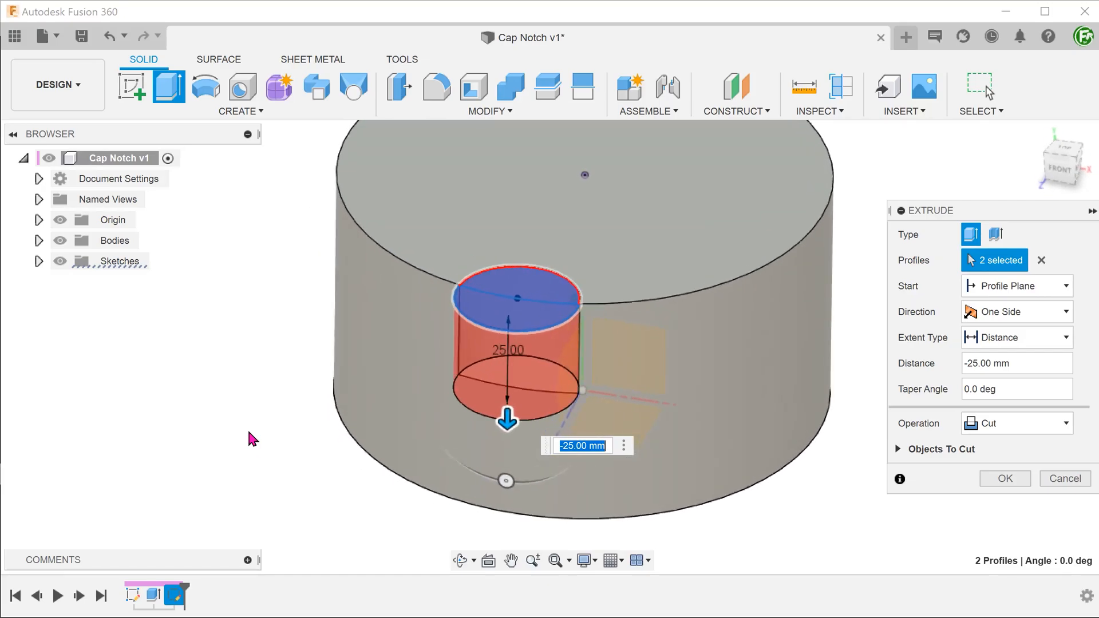
left_click_drag(506, 419, 422, 453)
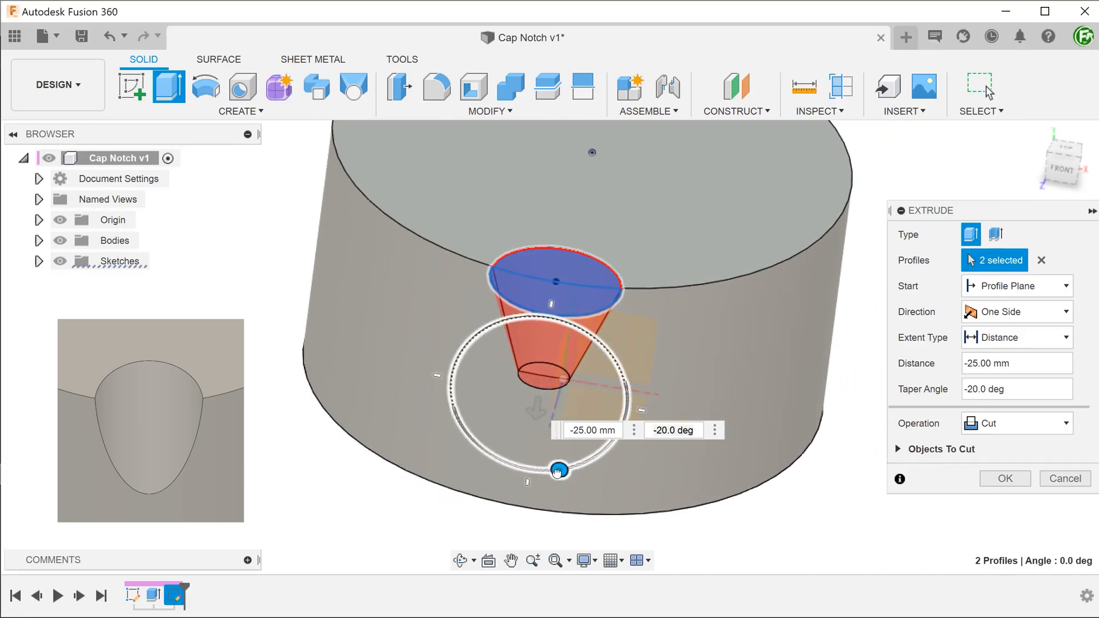
left_click_drag(558, 469, 574, 465)
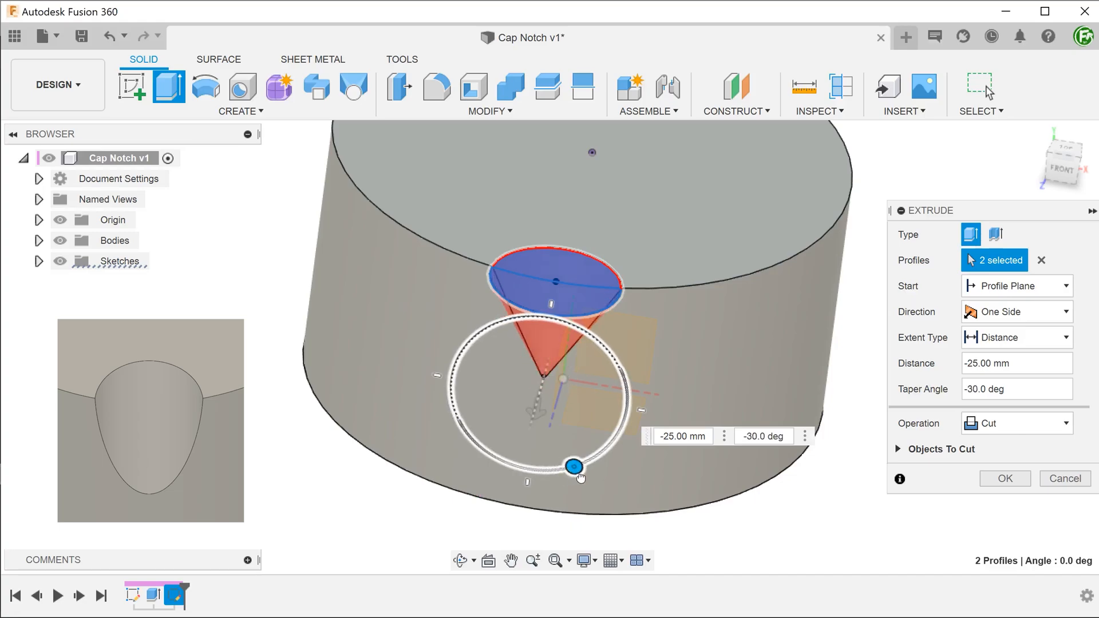
left_click_drag(573, 466, 559, 469)
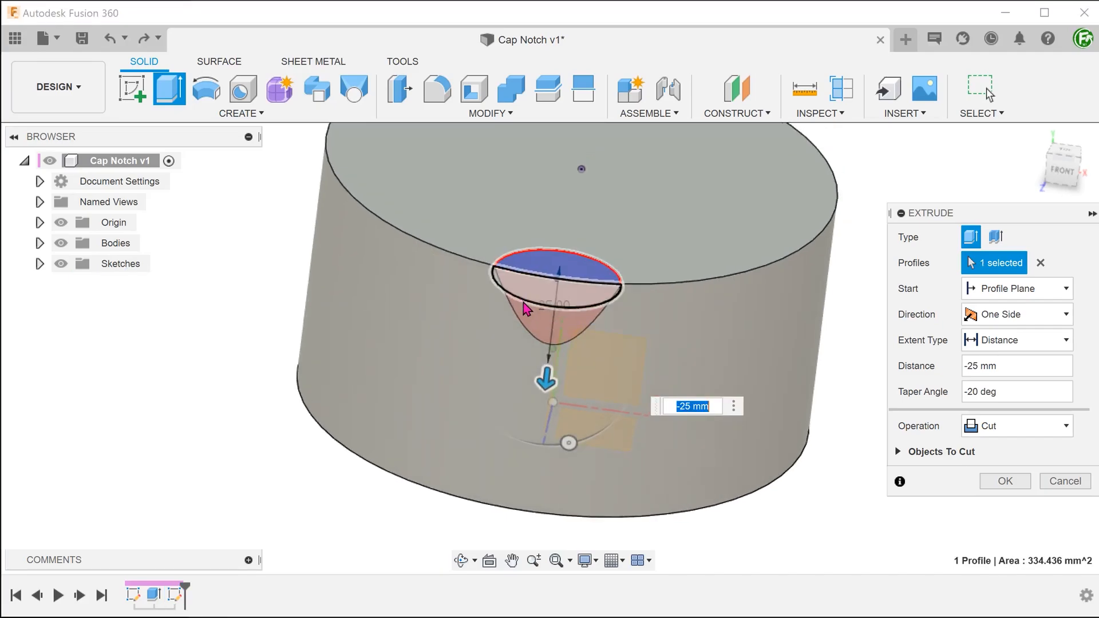
Deepen the cut to 30 mm with a -15° taper, confirm it, then choose an Inspect tool.
left_click_drag(546, 378, 539, 395)
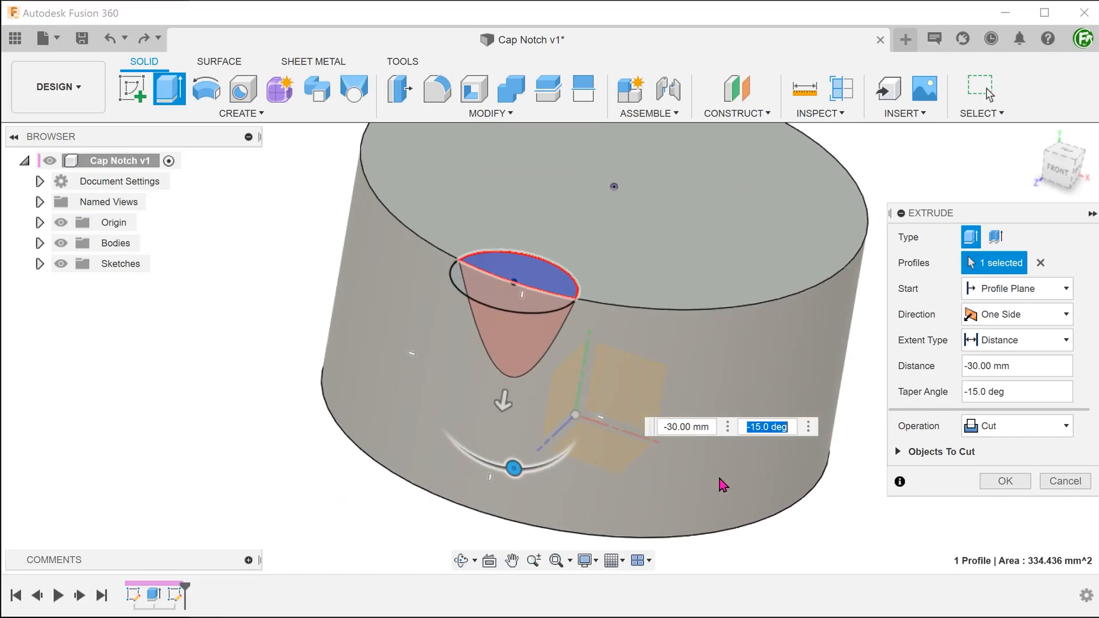
left_click(1004, 480)
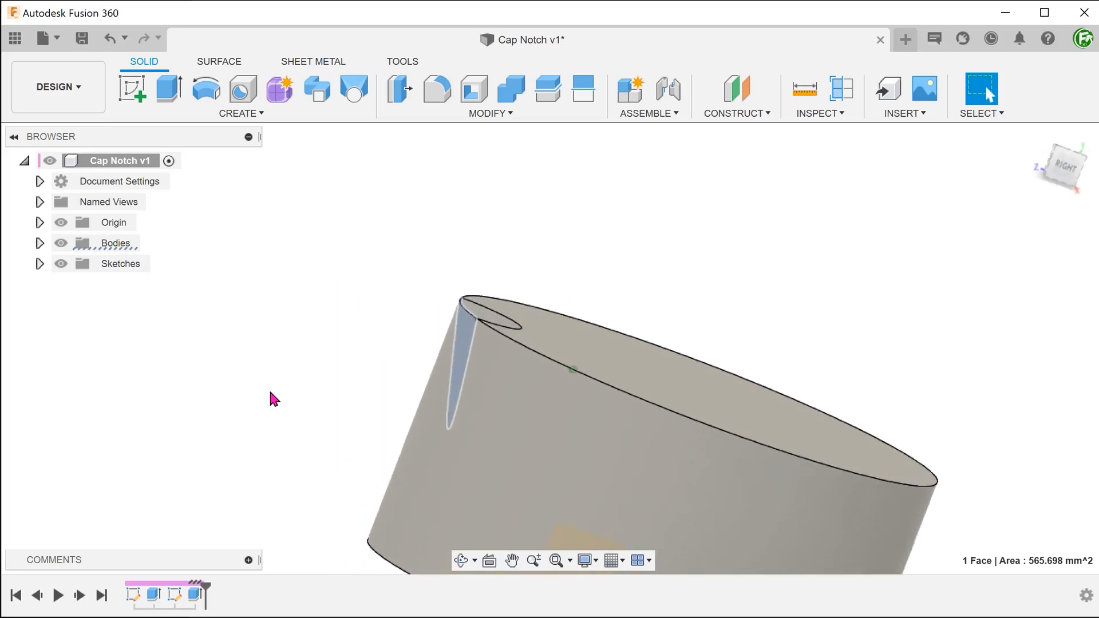
left_click(820, 113)
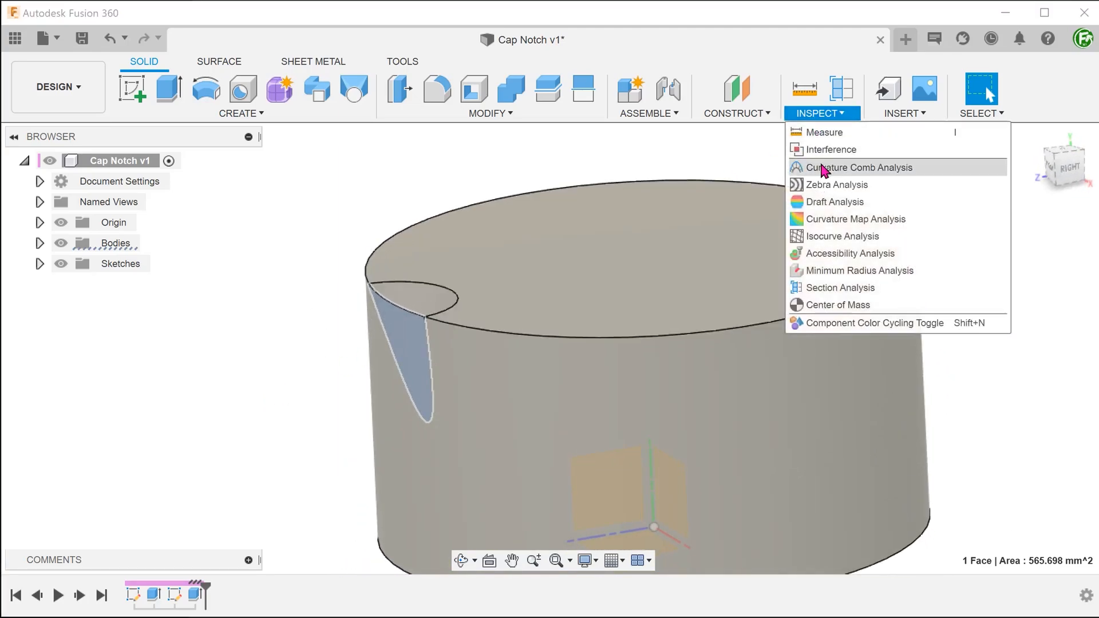
left_click(839, 287)
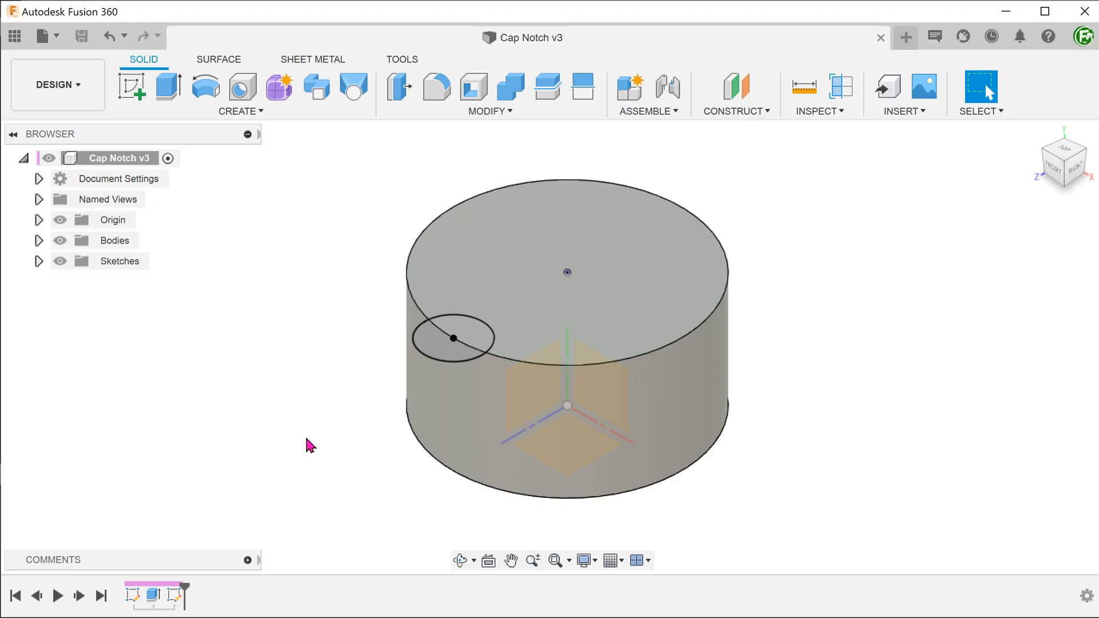
Sketch a 45 mm line from the rim circle's centre angled 25° from vertical and finish.
left_click(454, 339)
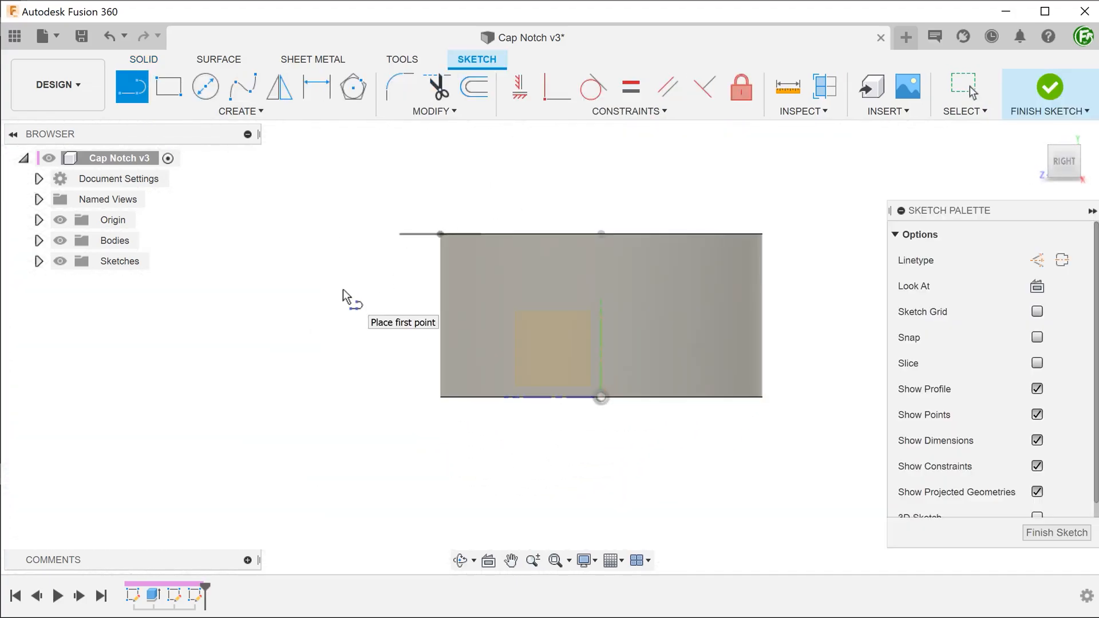
mouse_move(440, 233)
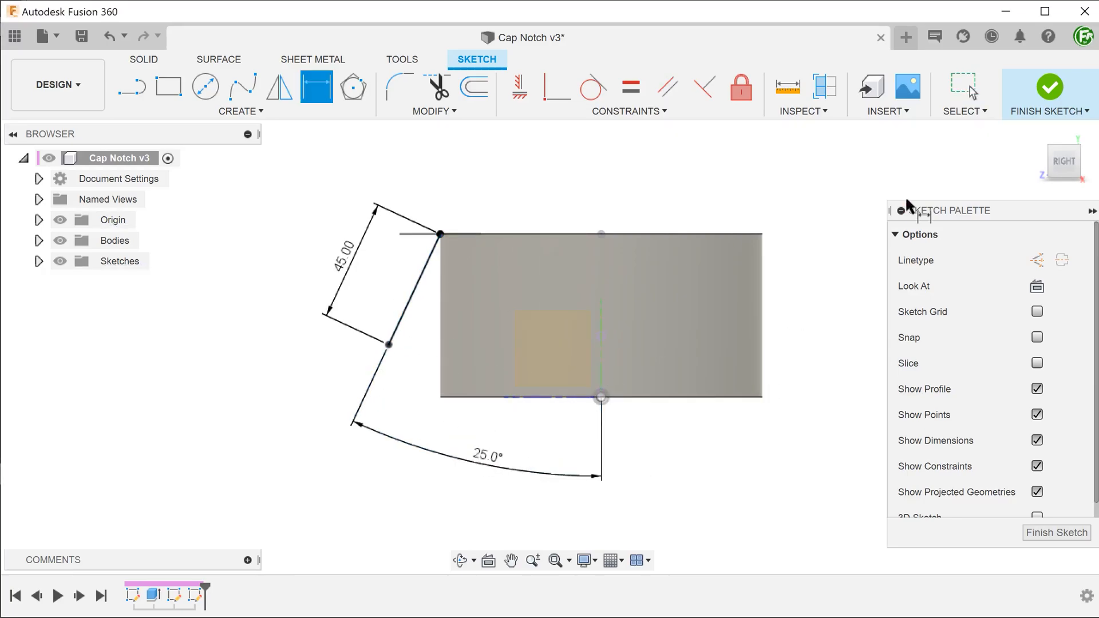
left_click(1047, 91)
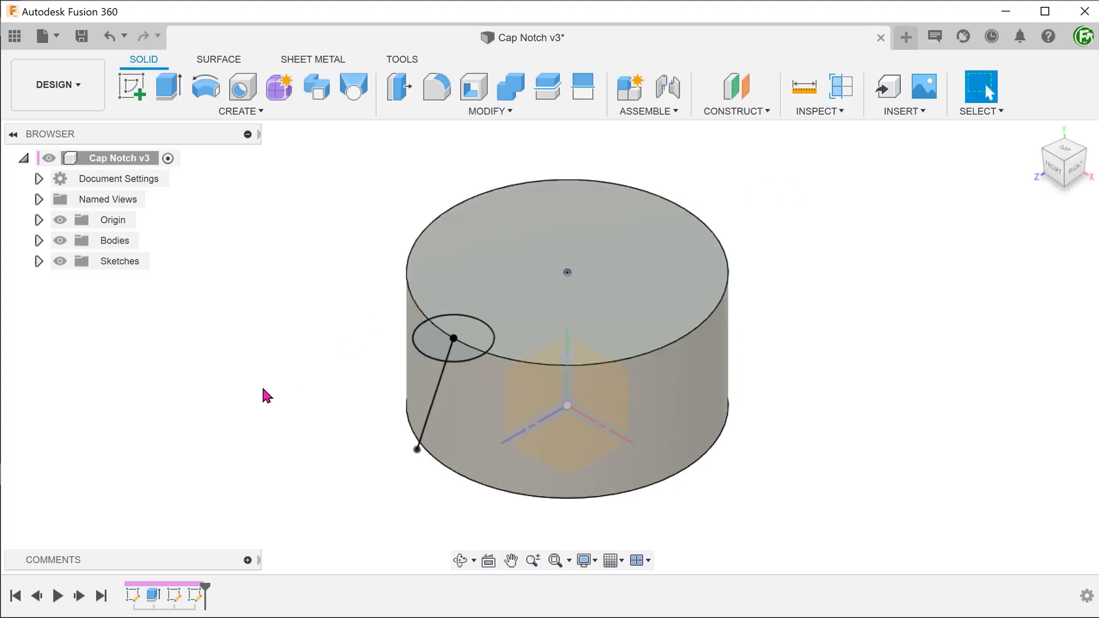
Set up a Sweep cut with the small circle as profile along the angled line, then cancel it.
left_click(239, 111)
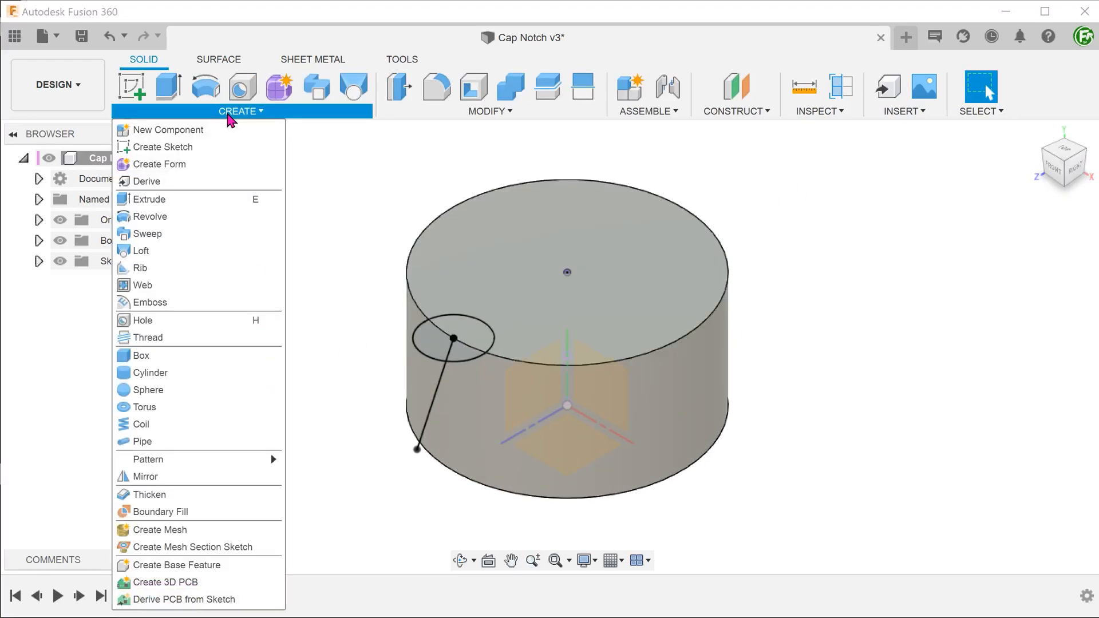
left_click(146, 234)
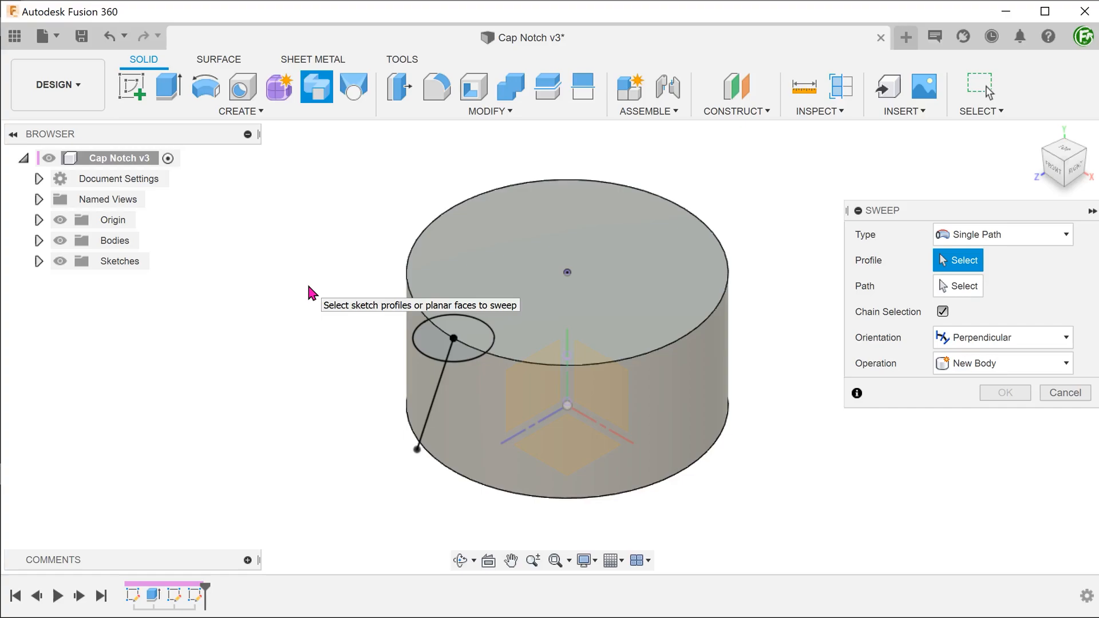
left_click(462, 333)
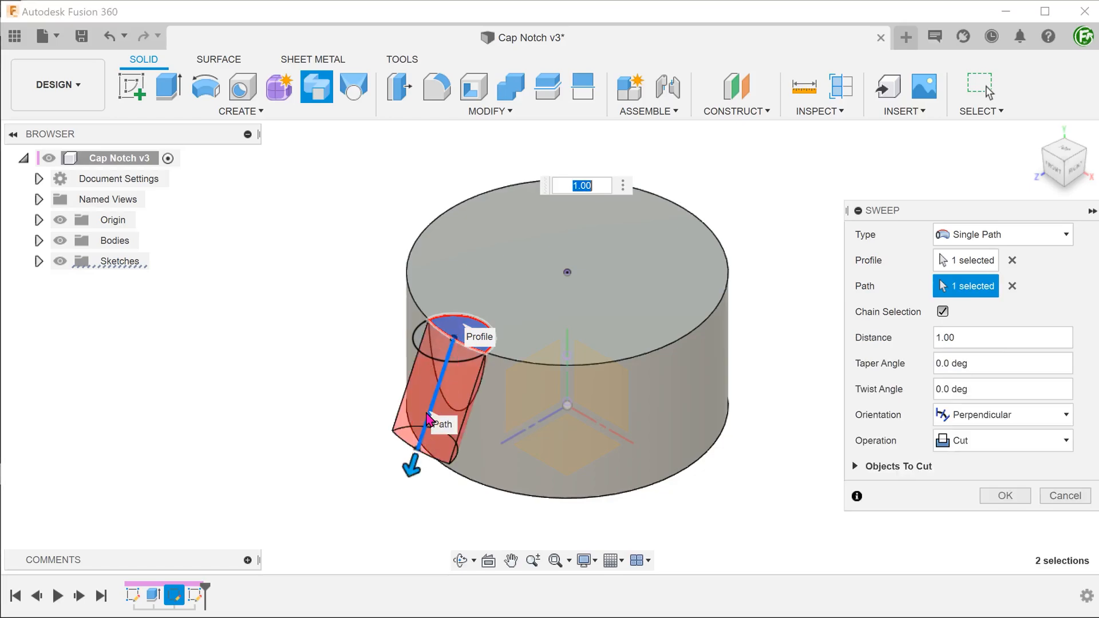
mouse_move(671, 474)
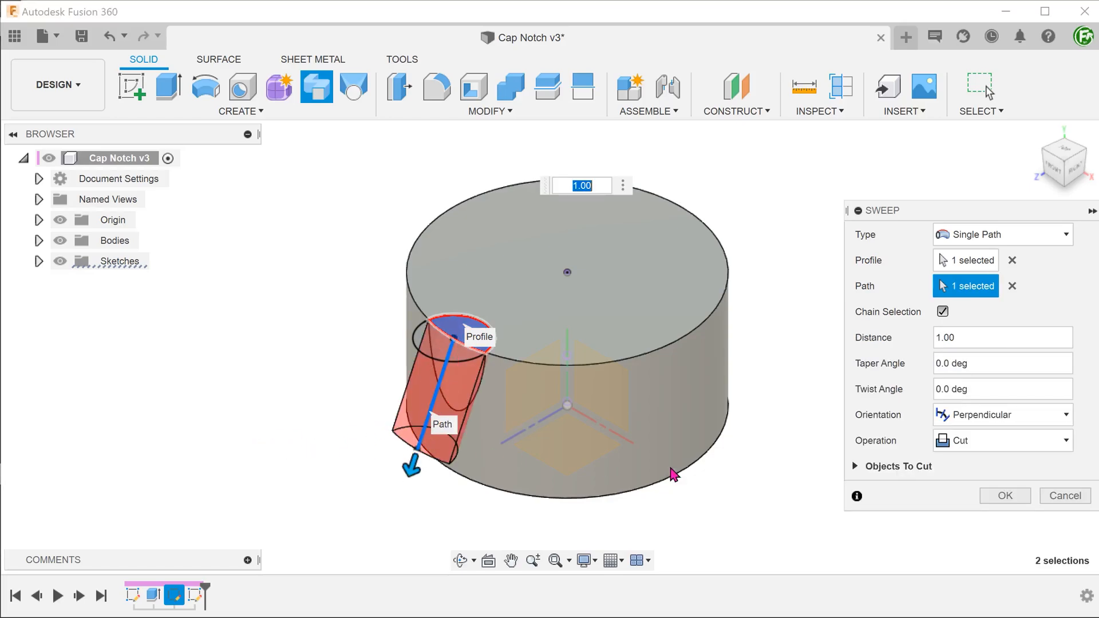
left_click(1004, 496)
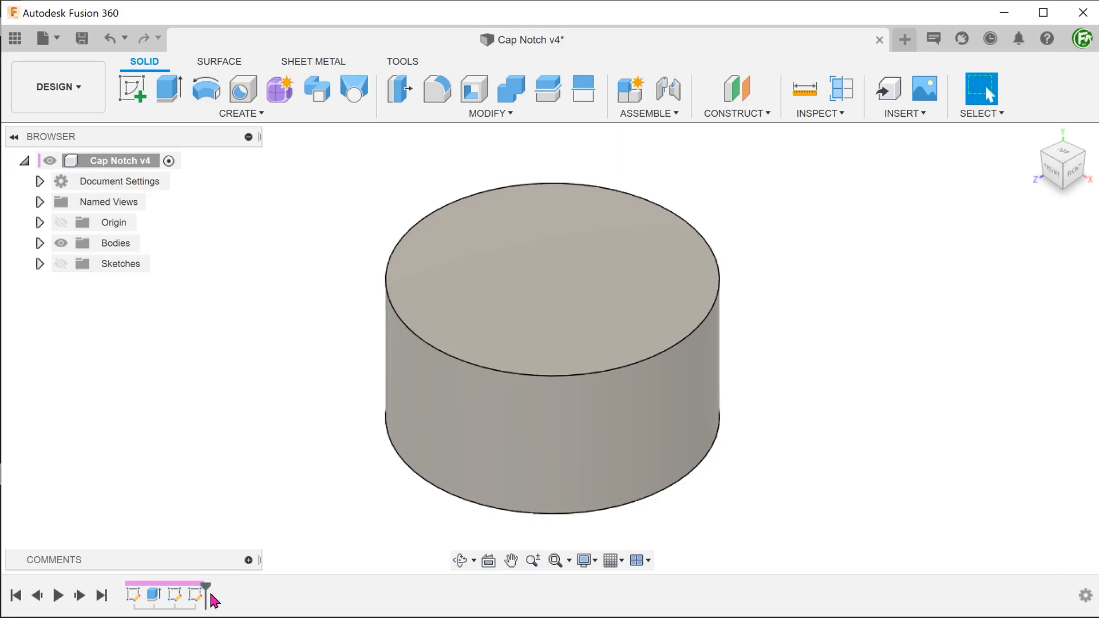
Start a Pipe feature and make Sketch20 with the angled line visible in the Browser.
left_click(242, 96)
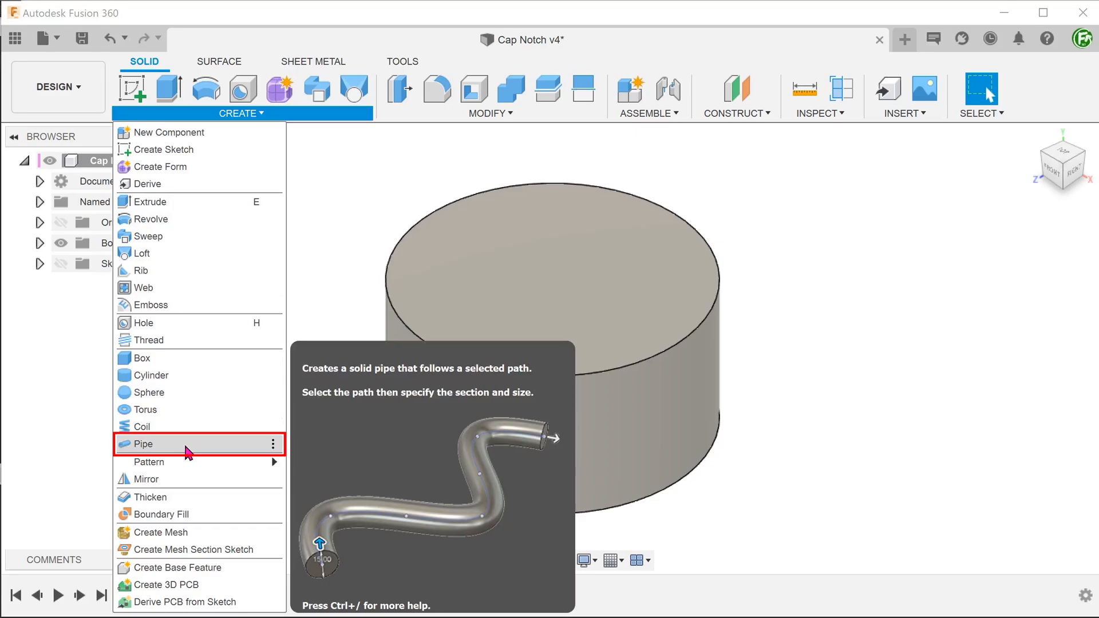
left_click(147, 443)
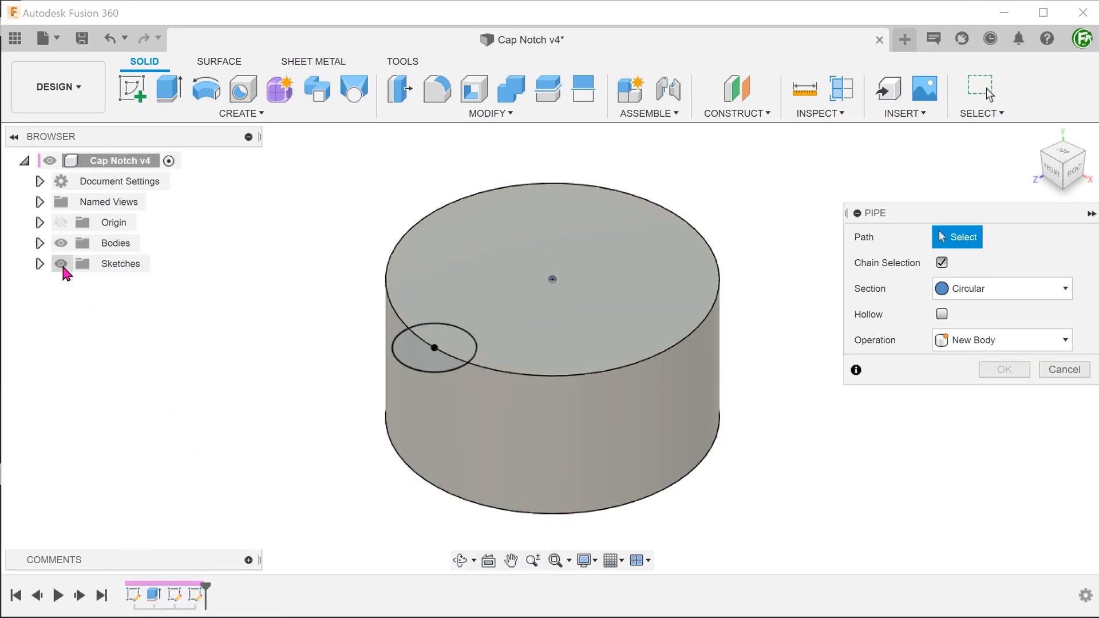
left_click(40, 263)
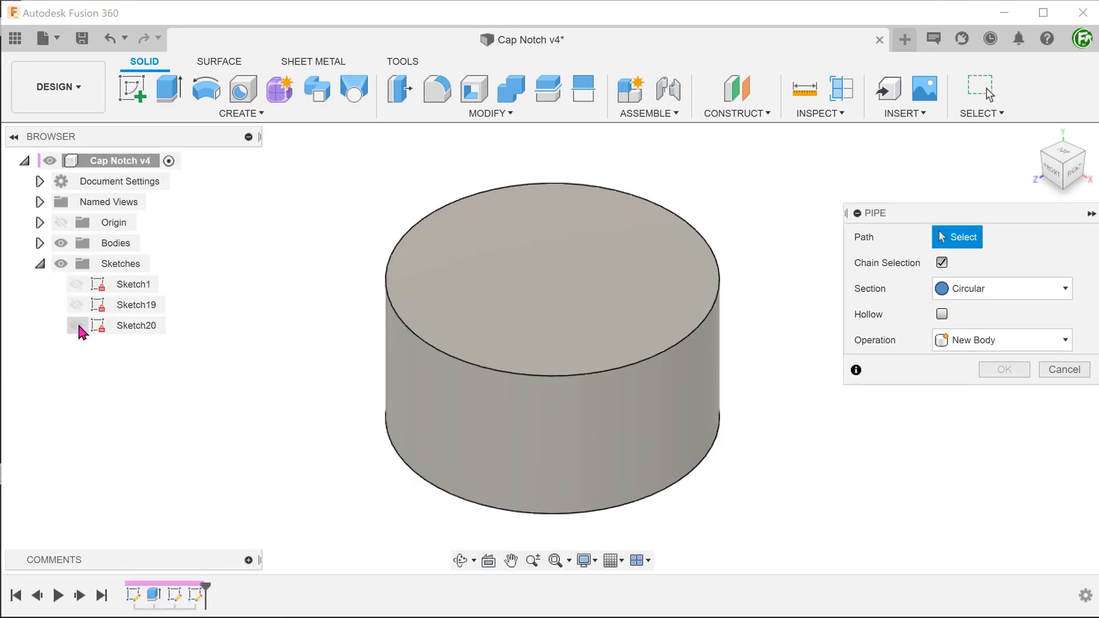
left_click(76, 325)
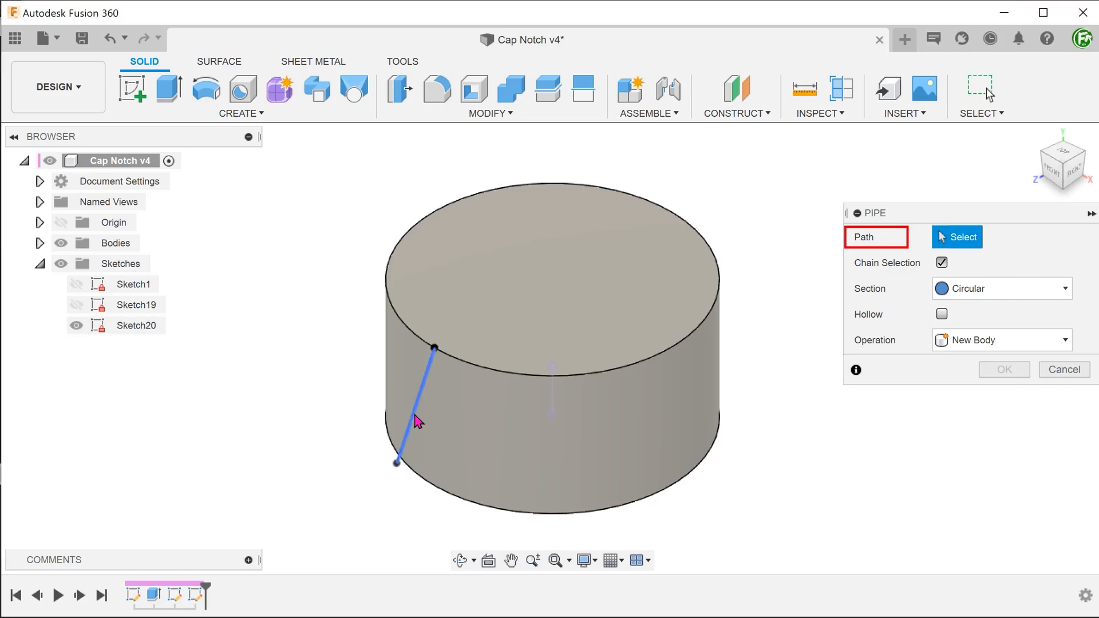
Cut a 30 mm circular pipe along the angled line and confirm the feature.
left_click(413, 404)
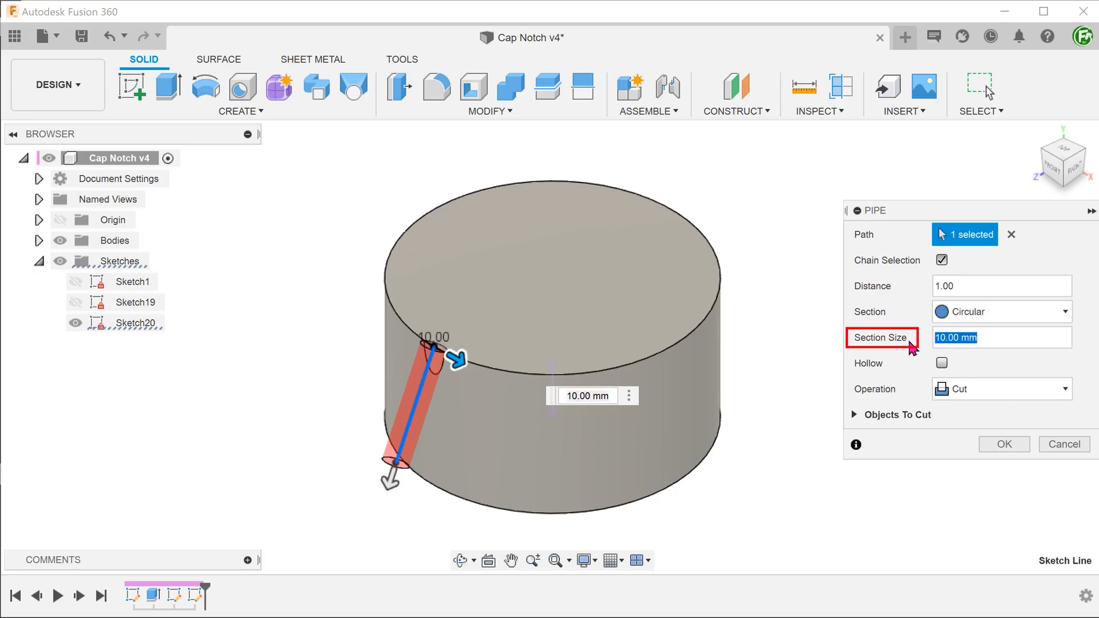
type("30")
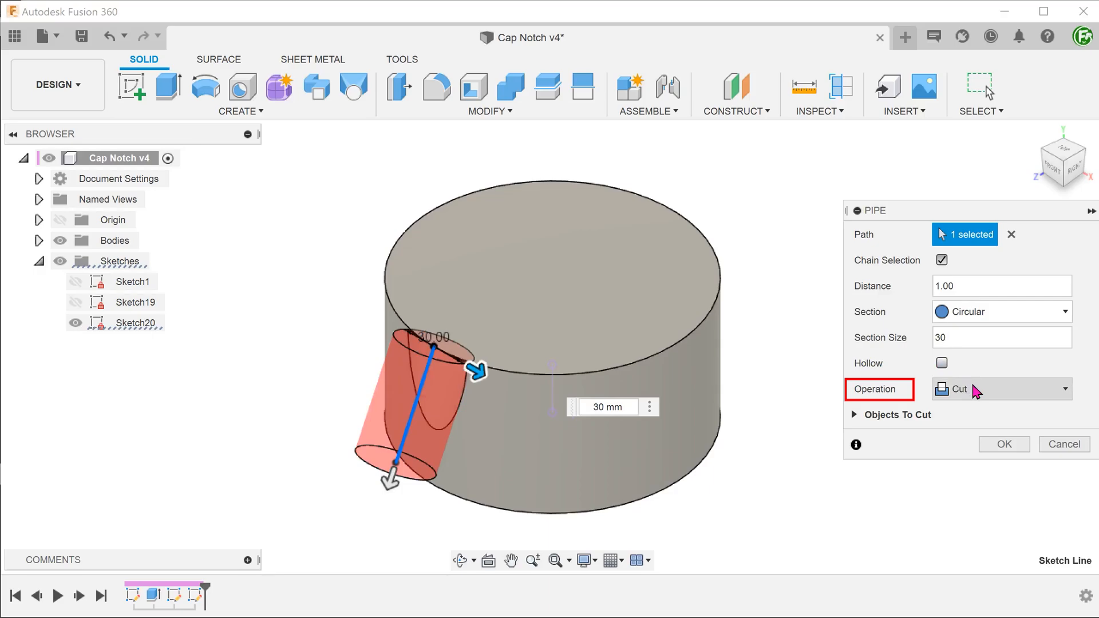
left_click(1003, 444)
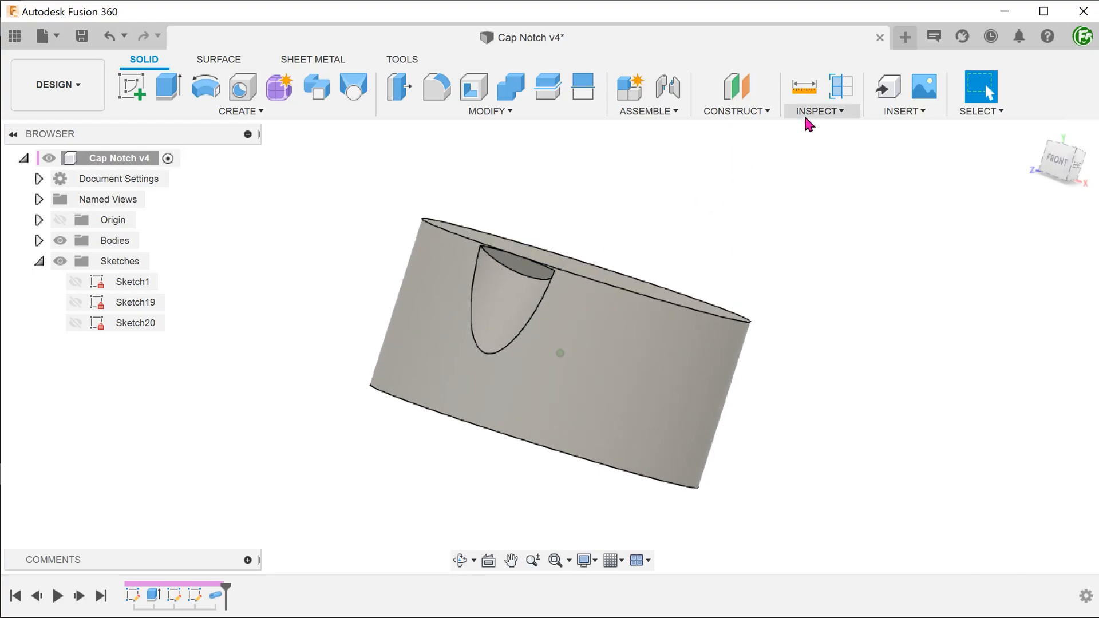
left_click(842, 86)
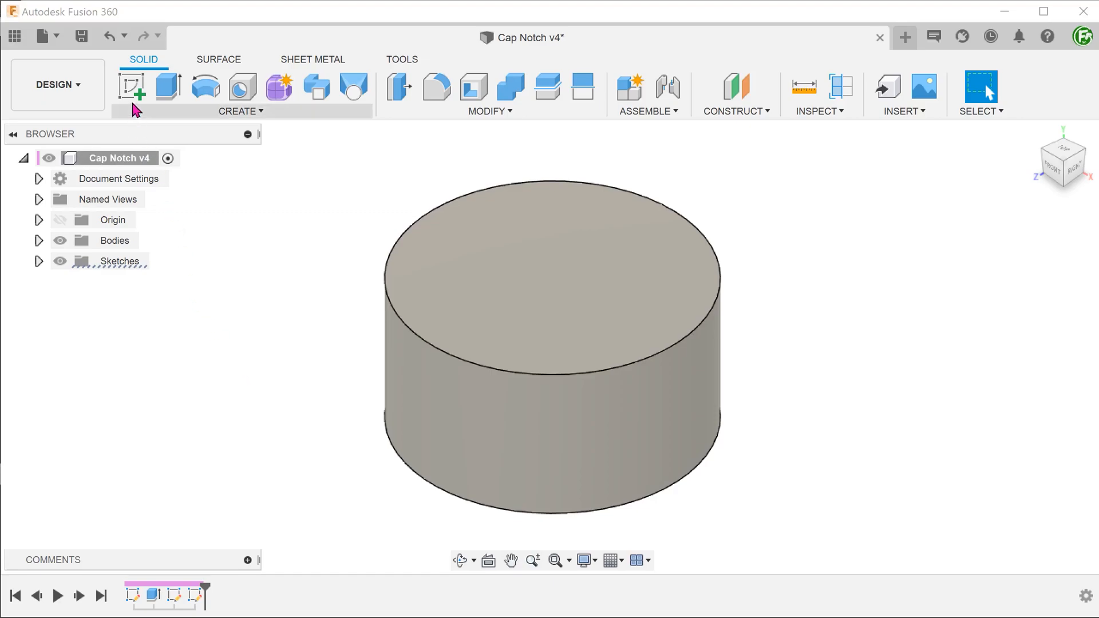
Sketch on the side origin plane, intersect the cylinder body into it, and draw an angled line.
left_click(130, 86)
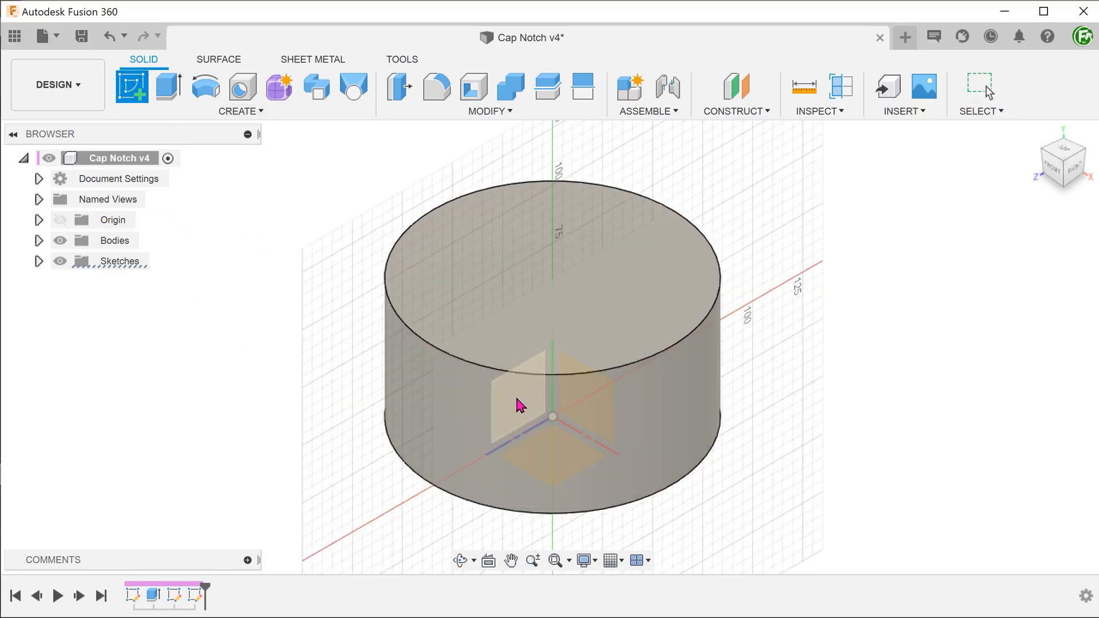
left_click(518, 405)
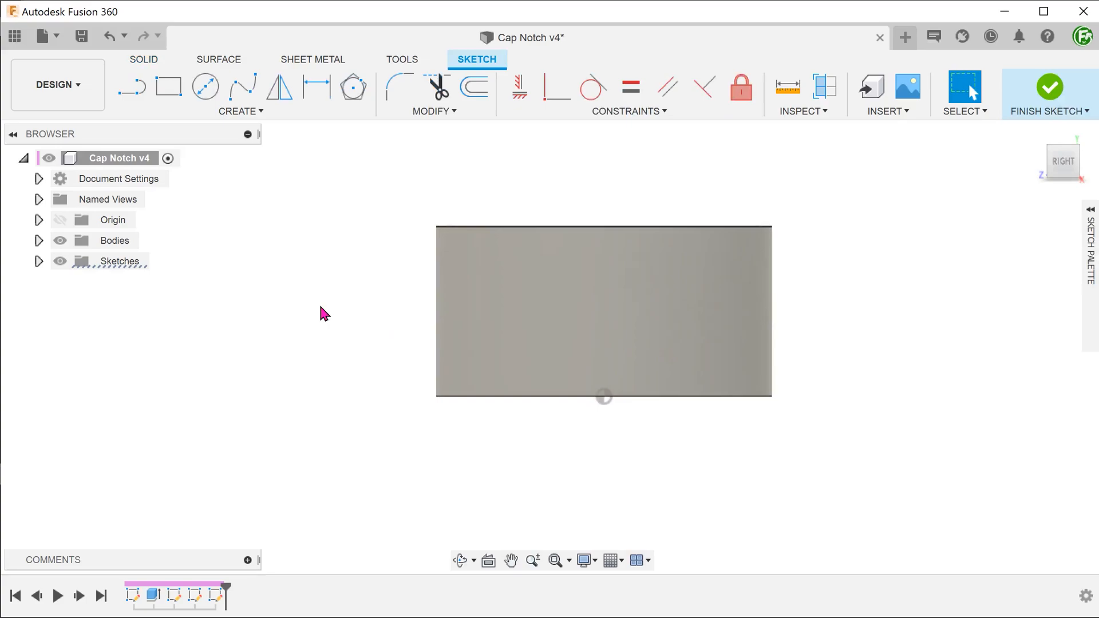
left_click(239, 109)
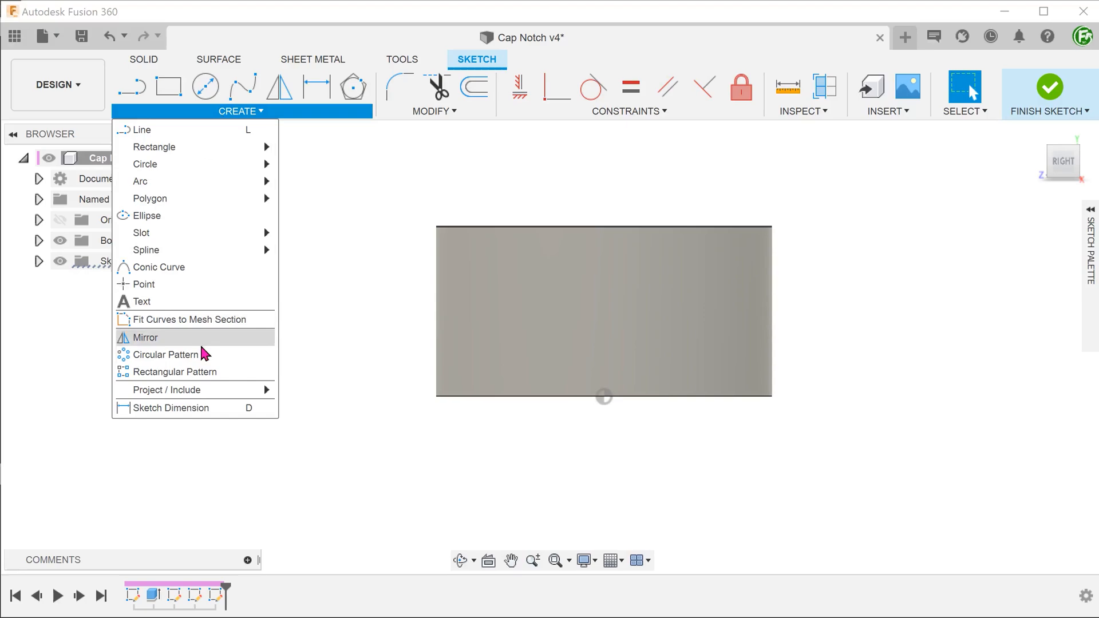
mouse_move(168, 389)
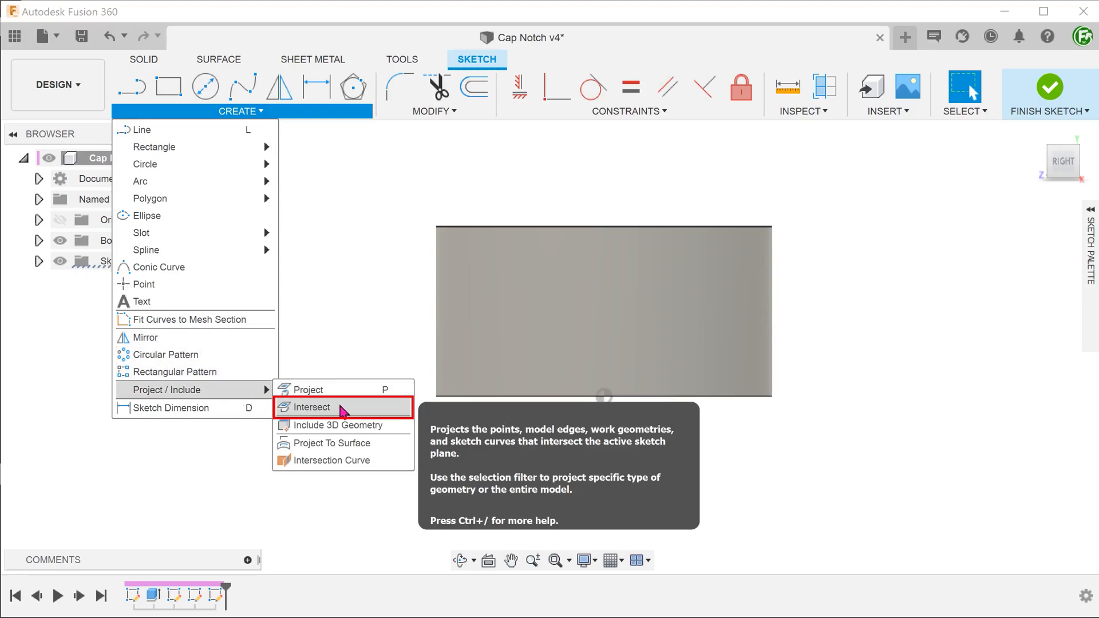
left_click(310, 407)
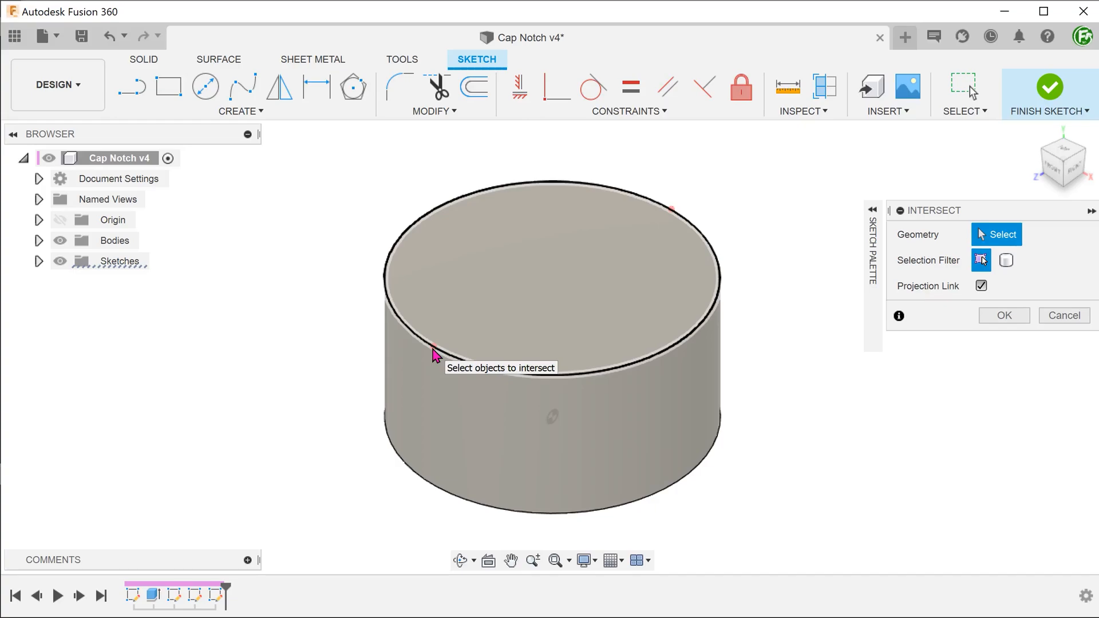
left_click(1004, 316)
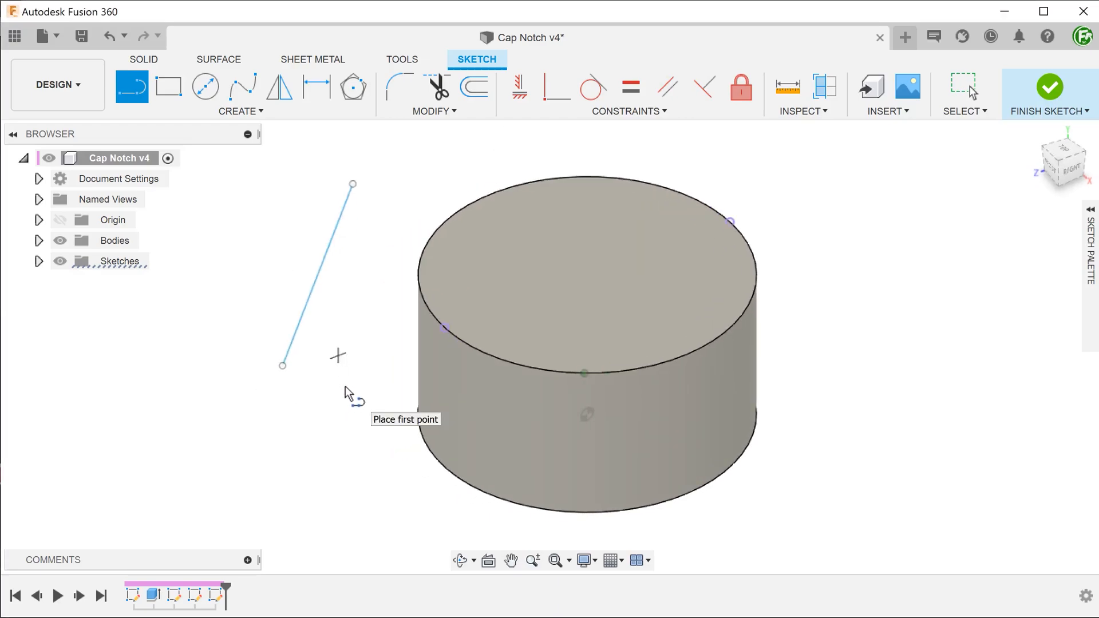
left_click(628, 111)
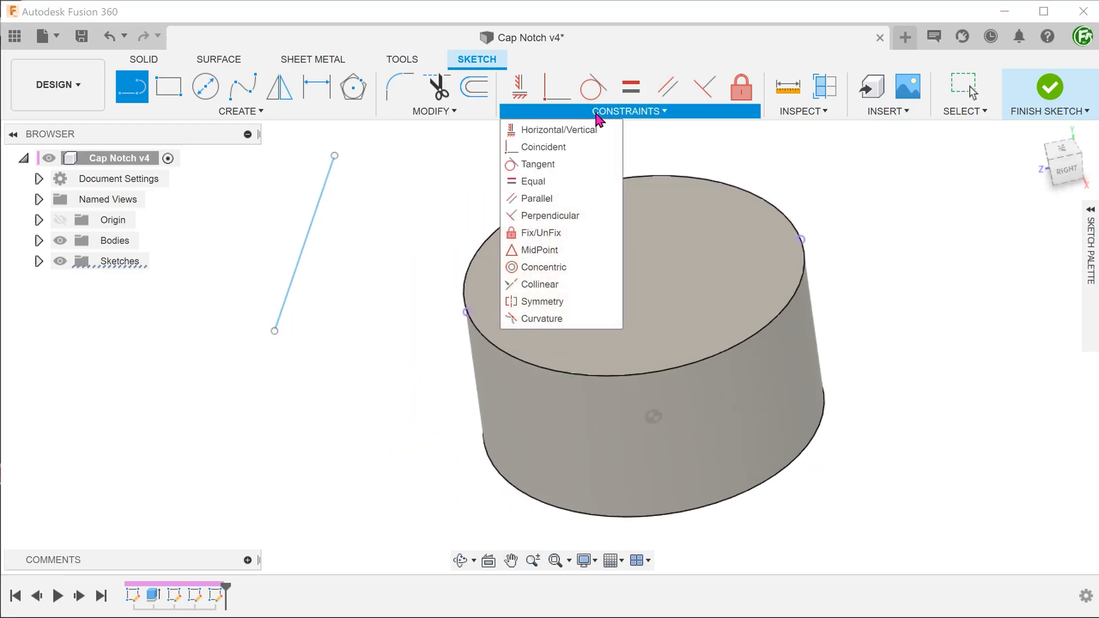